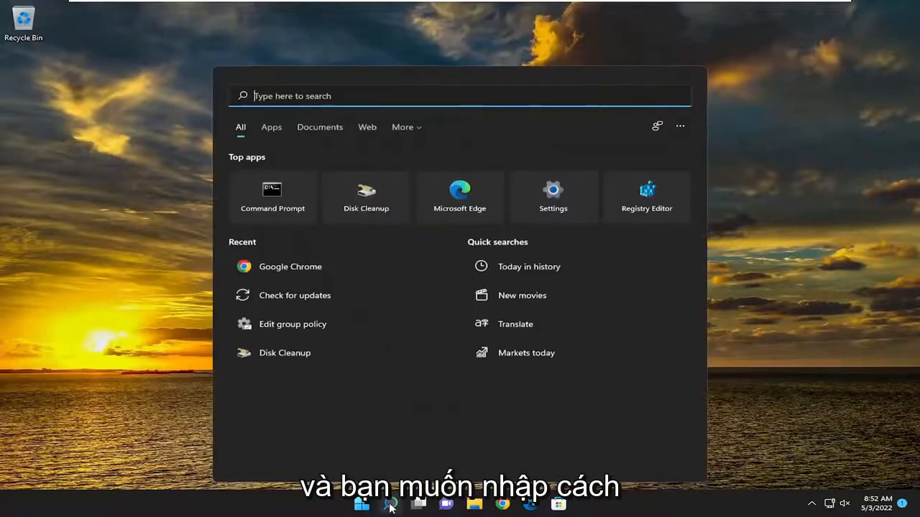
- Search Windows for 'troubleshoot settings' to bring up the Troubleshoot page in Settings
text(t)
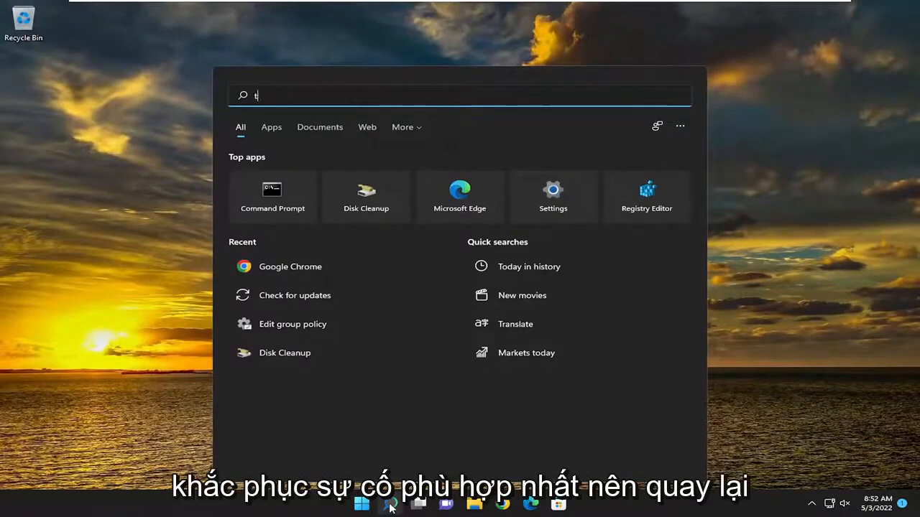
text(roubleshoot settings)
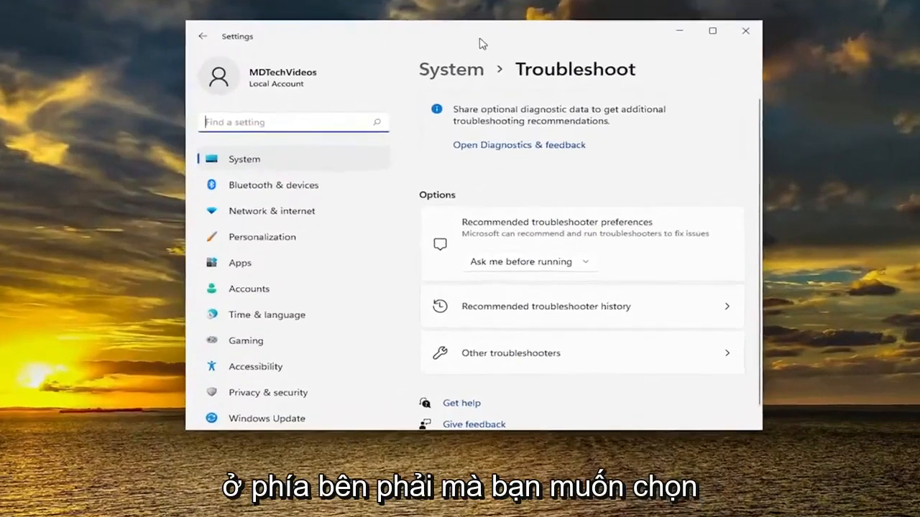
- Run the Printer troubleshooter from Other troubleshooters and close it after it finds no problem
click(511, 353)
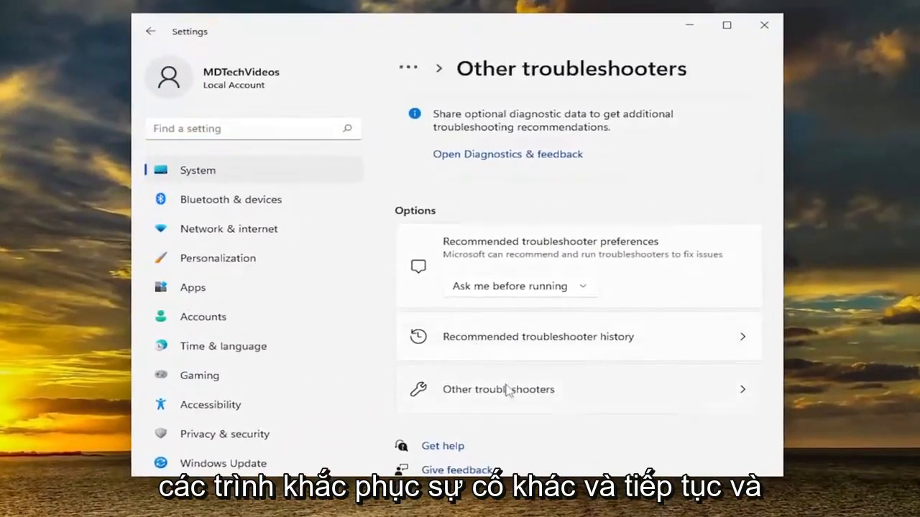
click(498, 388)
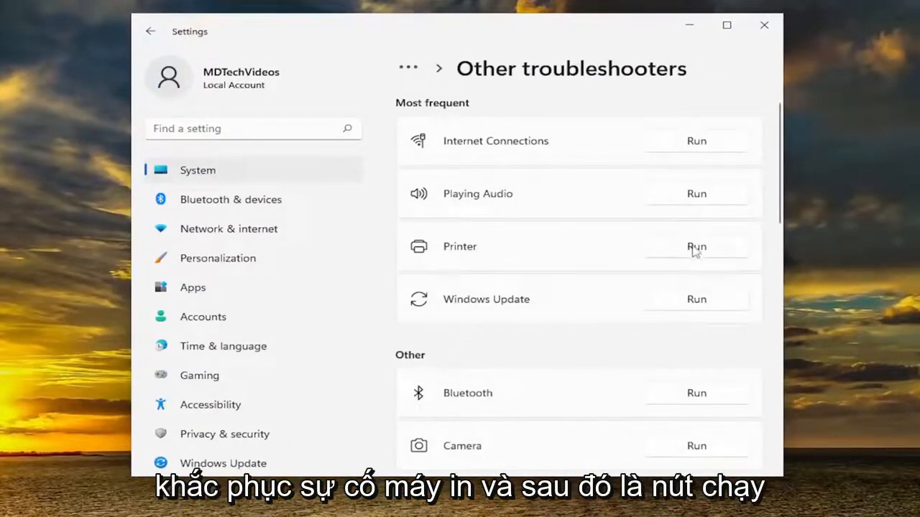
click(696, 247)
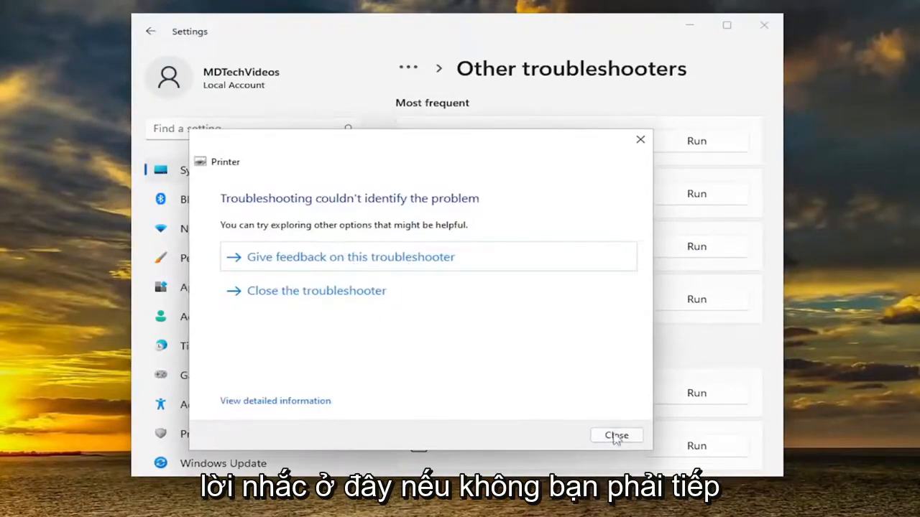
click(615, 435)
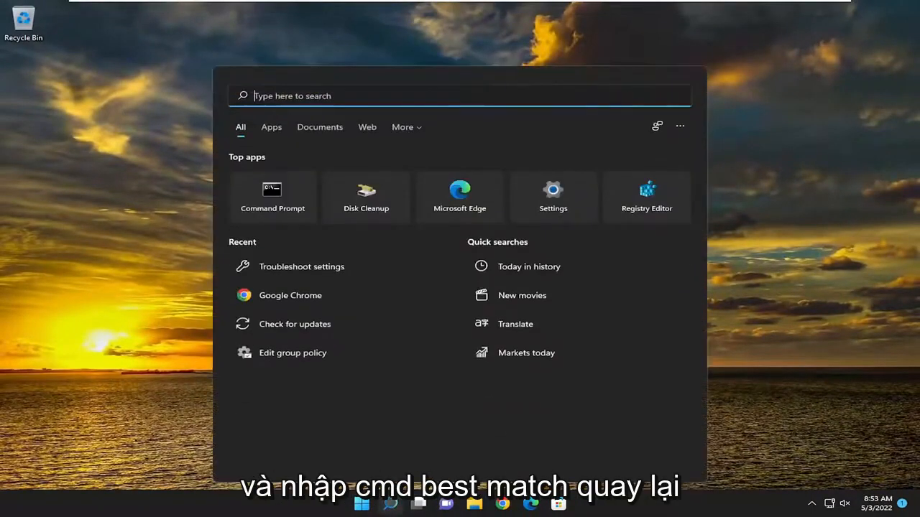
- Launch Command Prompt from a 'cmd' search with administrator rights, approving the UAC prompt
text(cmd)
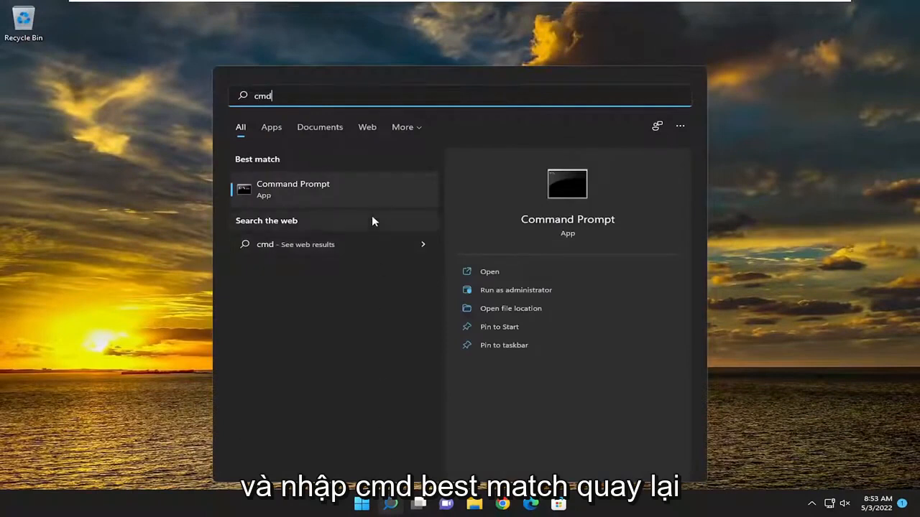
right_click(293, 190)
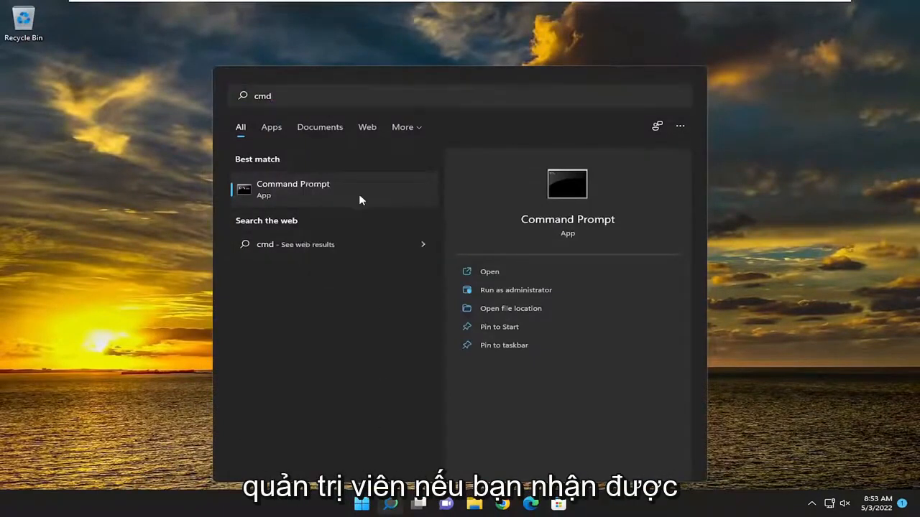
click(515, 291)
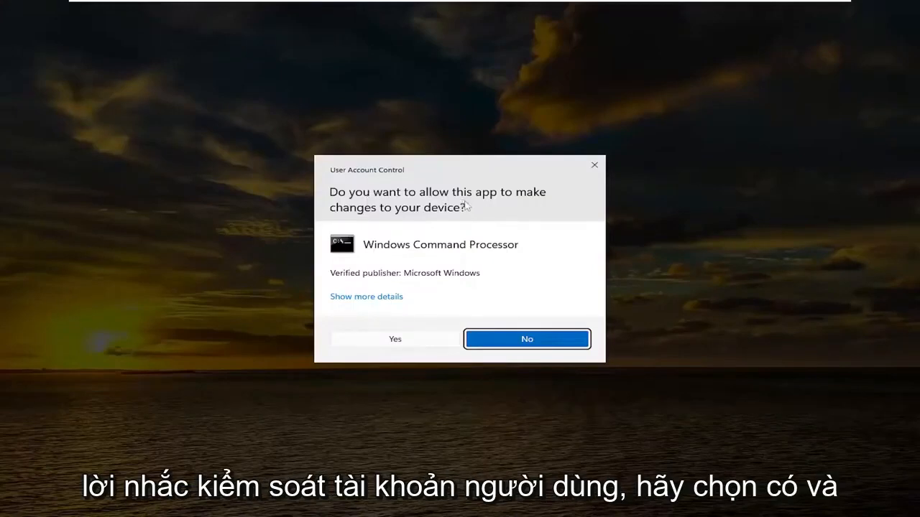
click(393, 339)
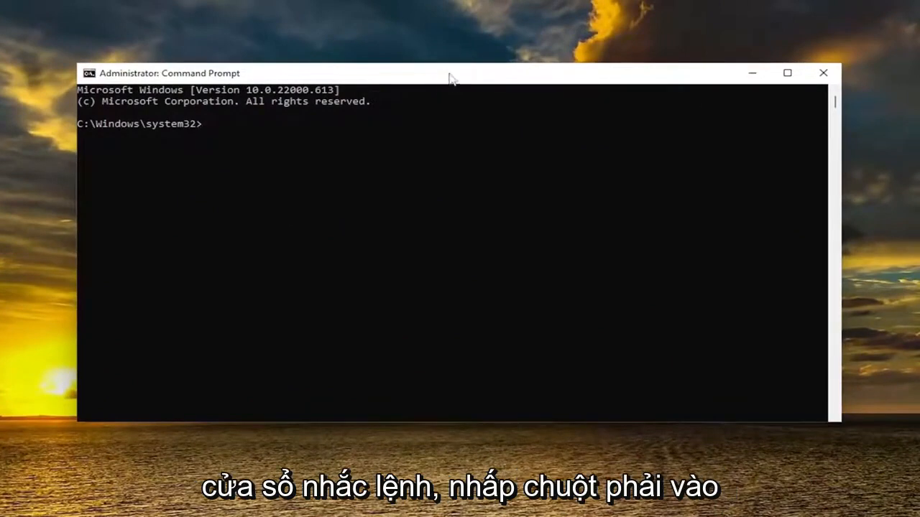
- Run 'sfc /scannow' and let the system file verification complete
right_click(453, 79)
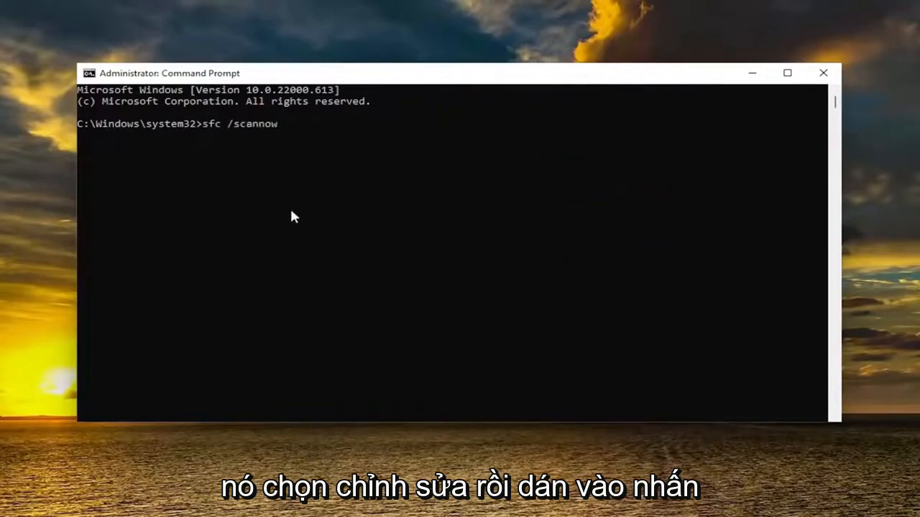
key(enter)
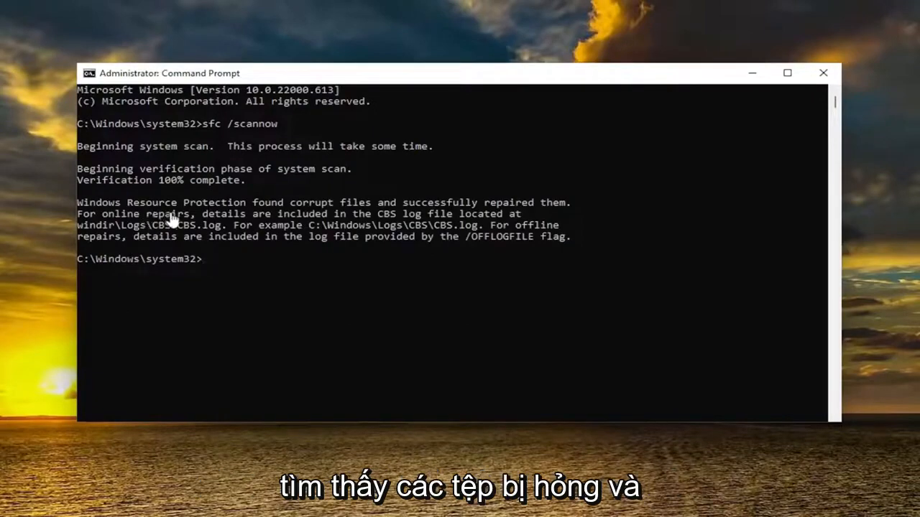
mouse_move(391, 250)
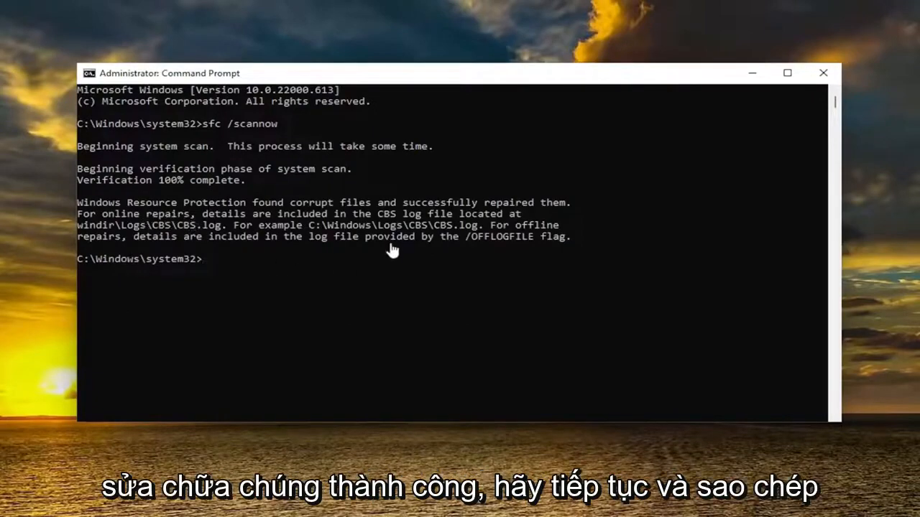
mouse_move(388, 266)
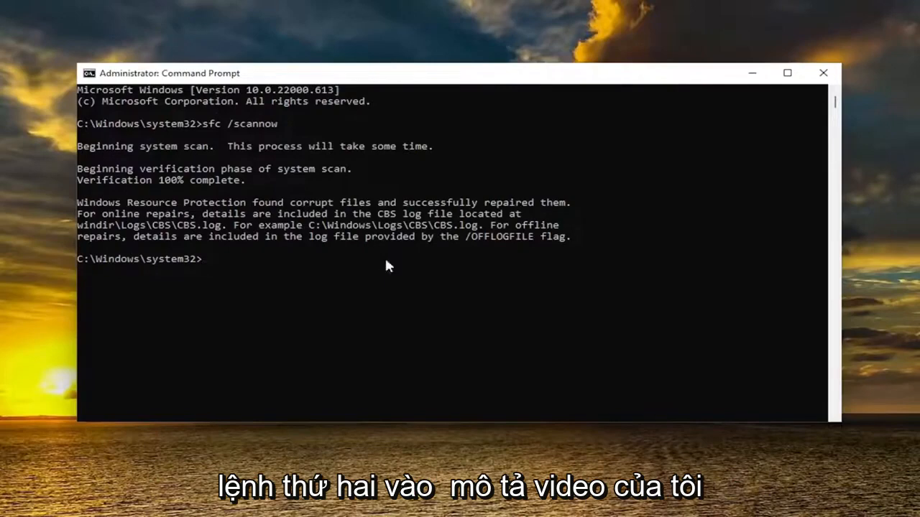
mouse_move(460, 75)
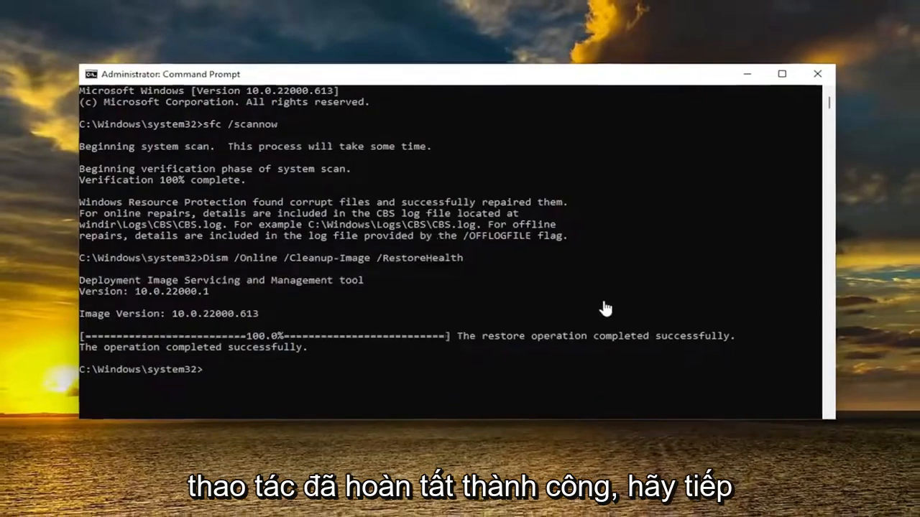
- Close Command Prompt after DISM RestoreHealth finishes and bring up the Start right-click power menu
click(816, 73)
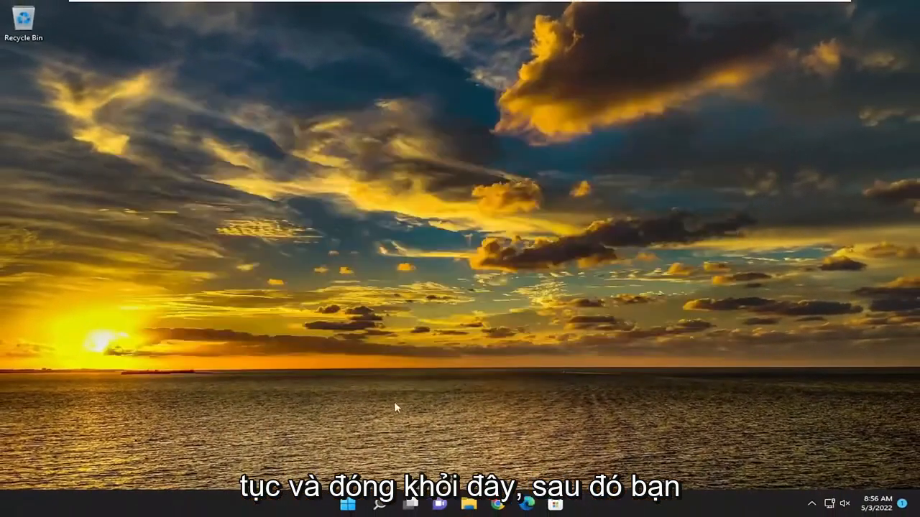
right_click(351, 503)
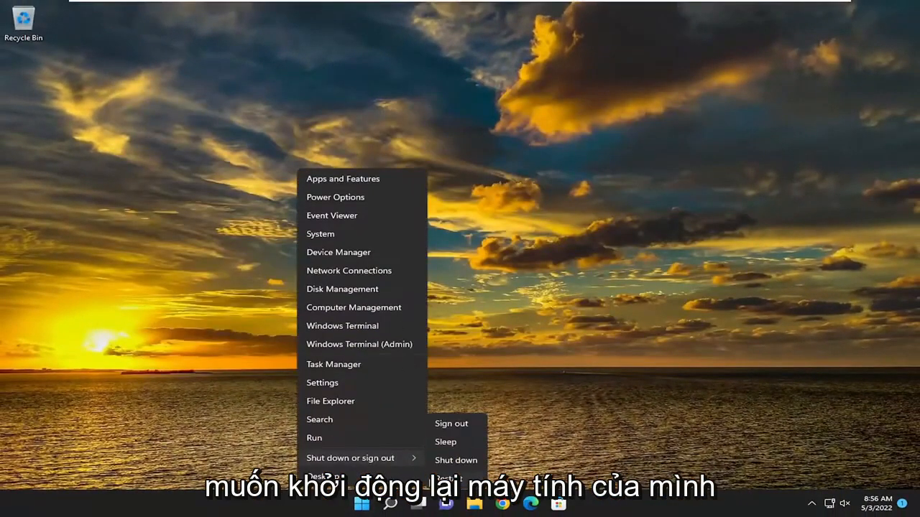